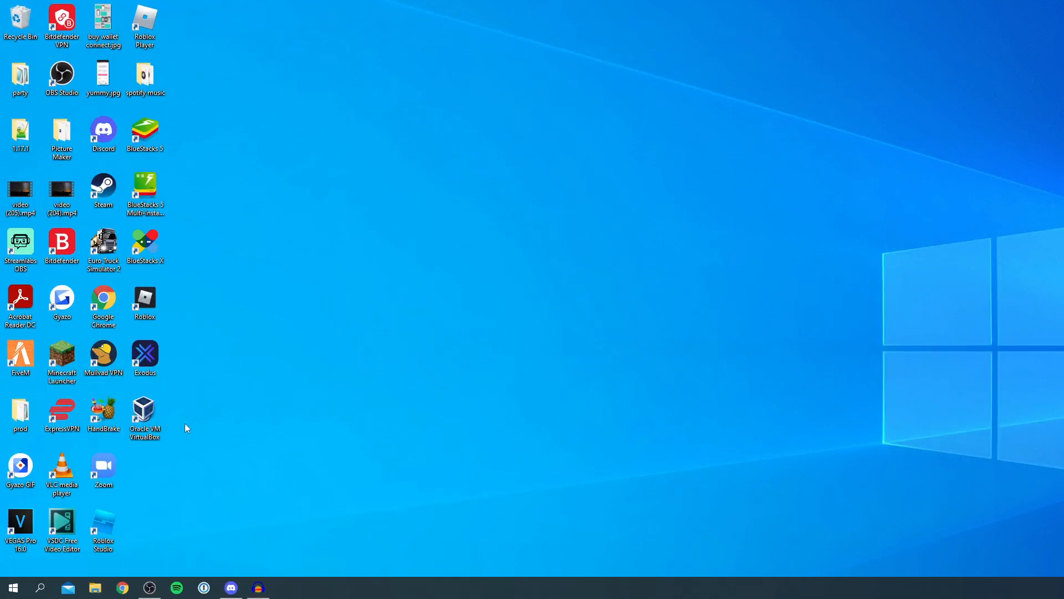
mouse_move(211, 439)
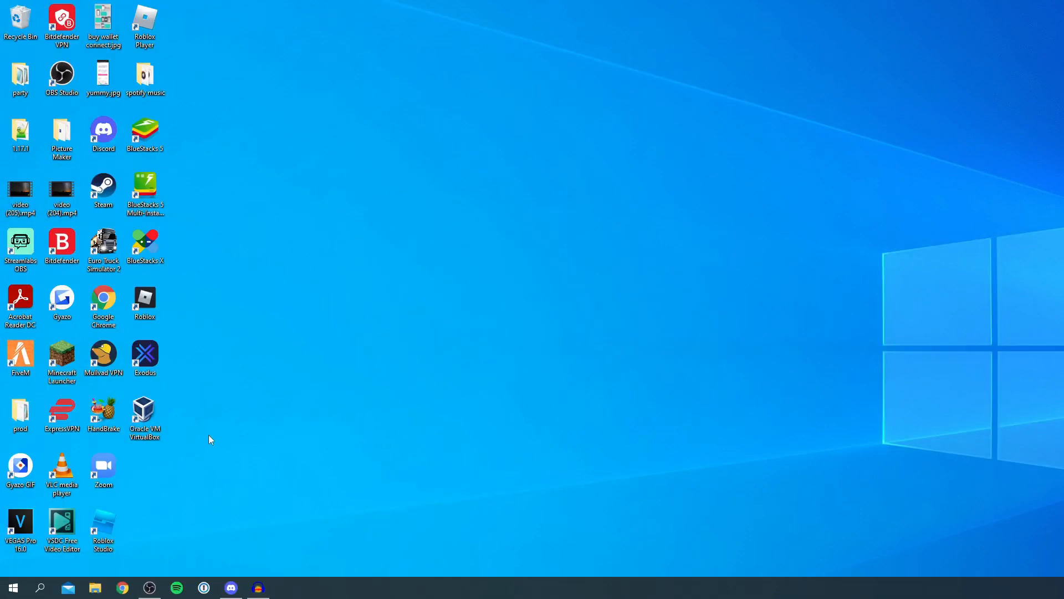
mouse_move(217, 455)
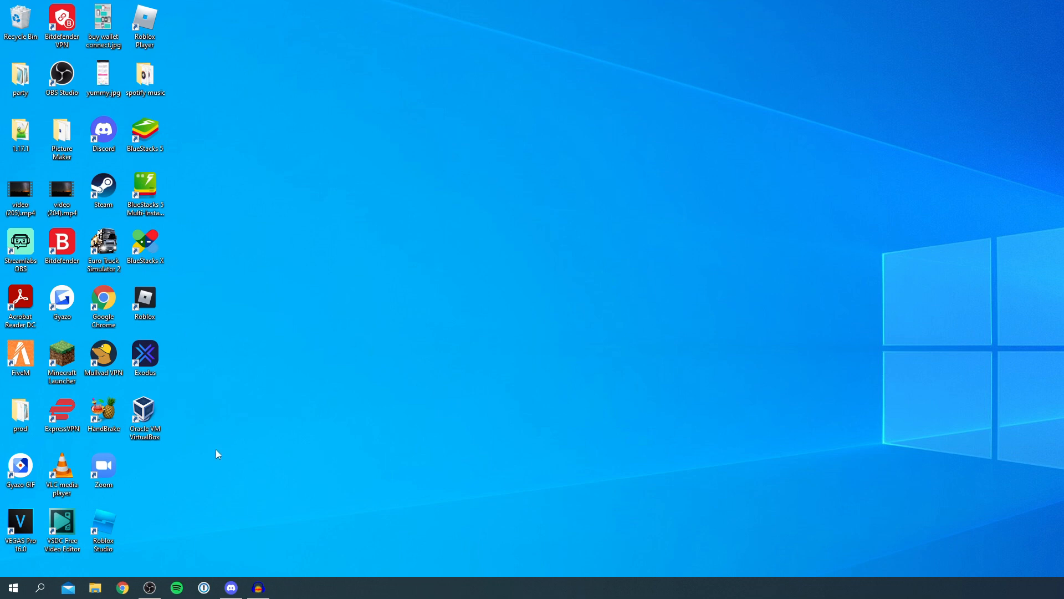
mouse_move(211, 446)
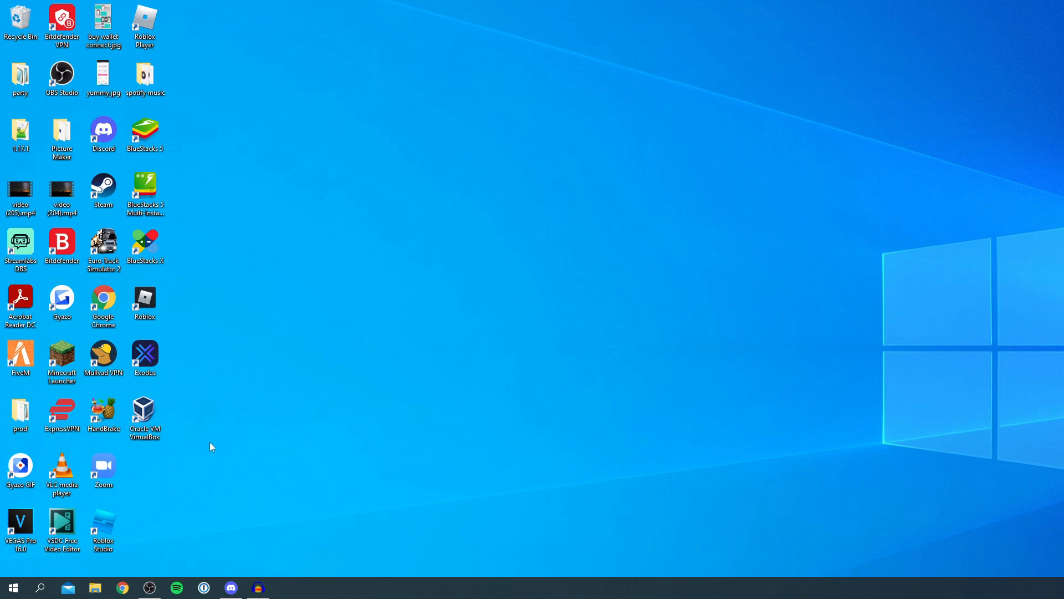
mouse_move(210, 440)
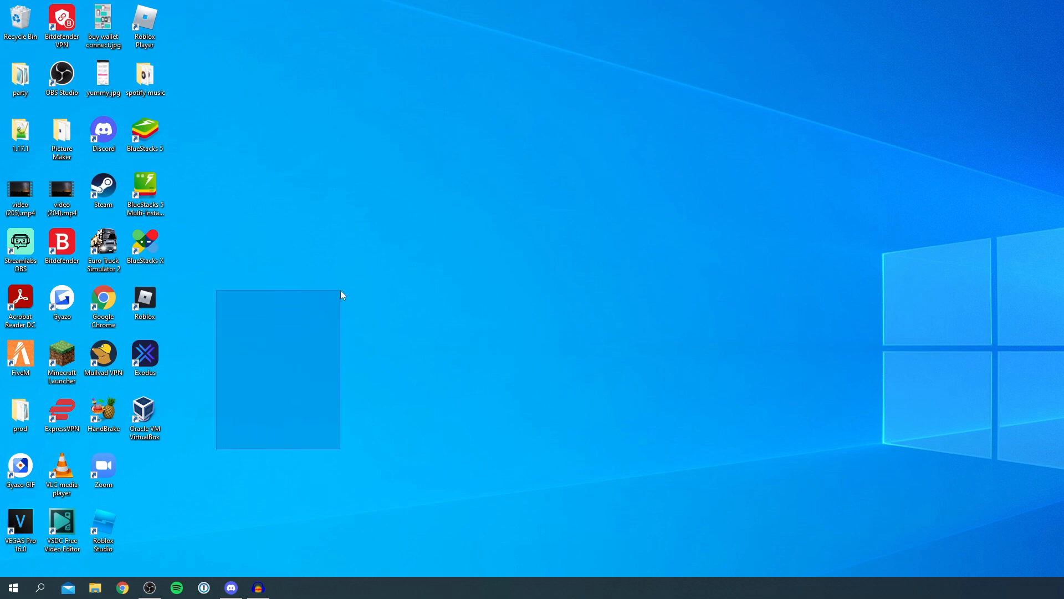
- Launch Settings from Start and search its settings for 'un' to find the uninstall page
click(341, 296)
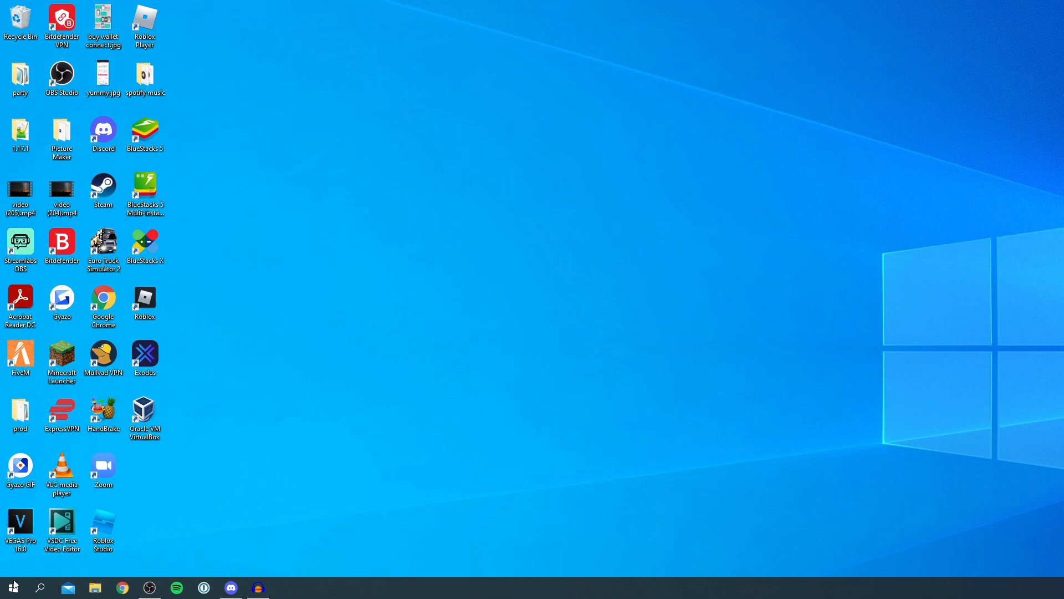
click(16, 583)
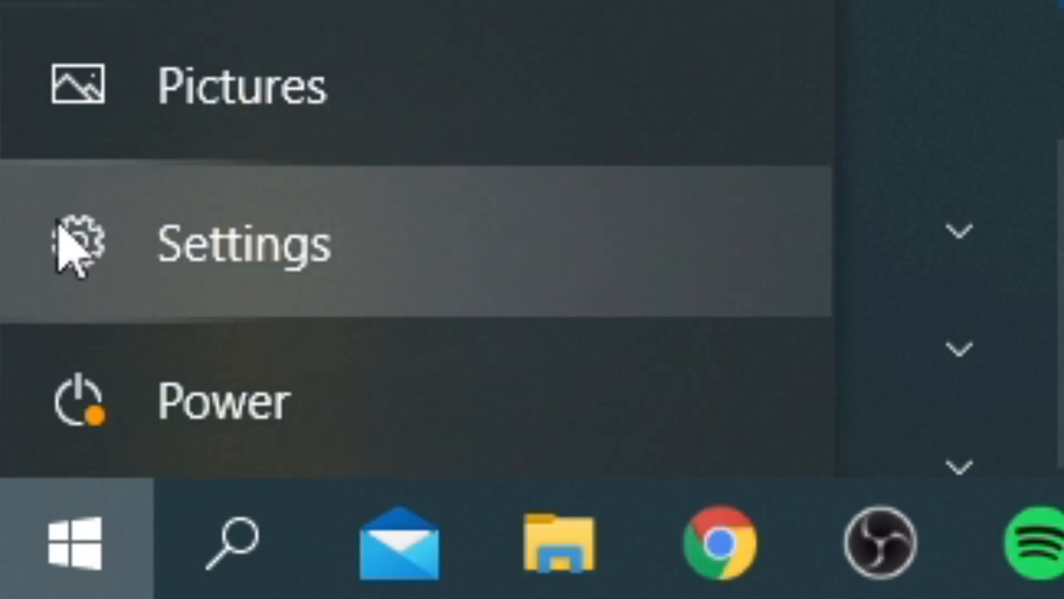
click(79, 251)
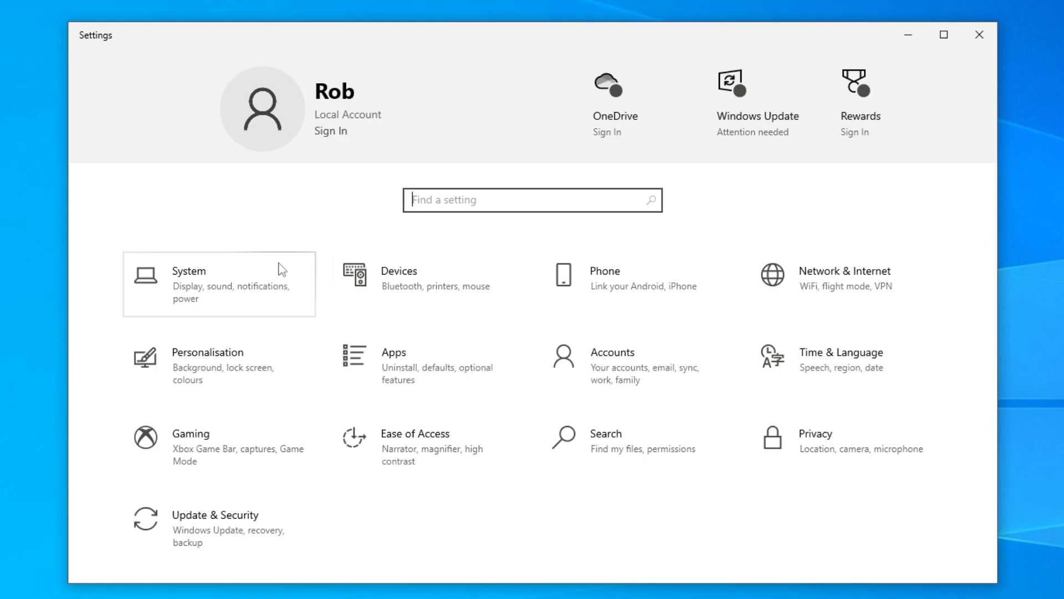
mouse_move(289, 291)
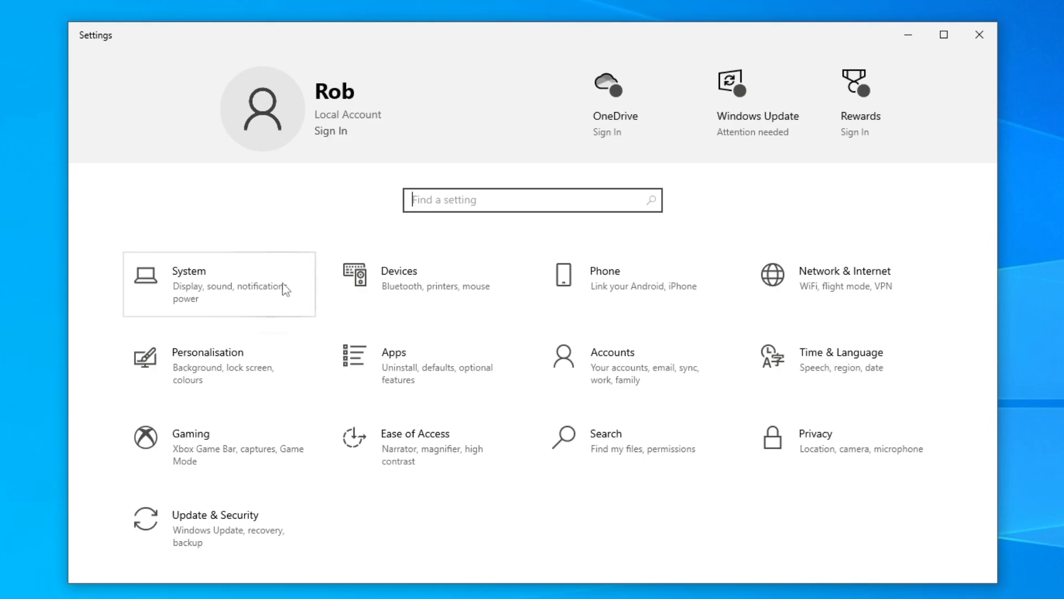
text(un)
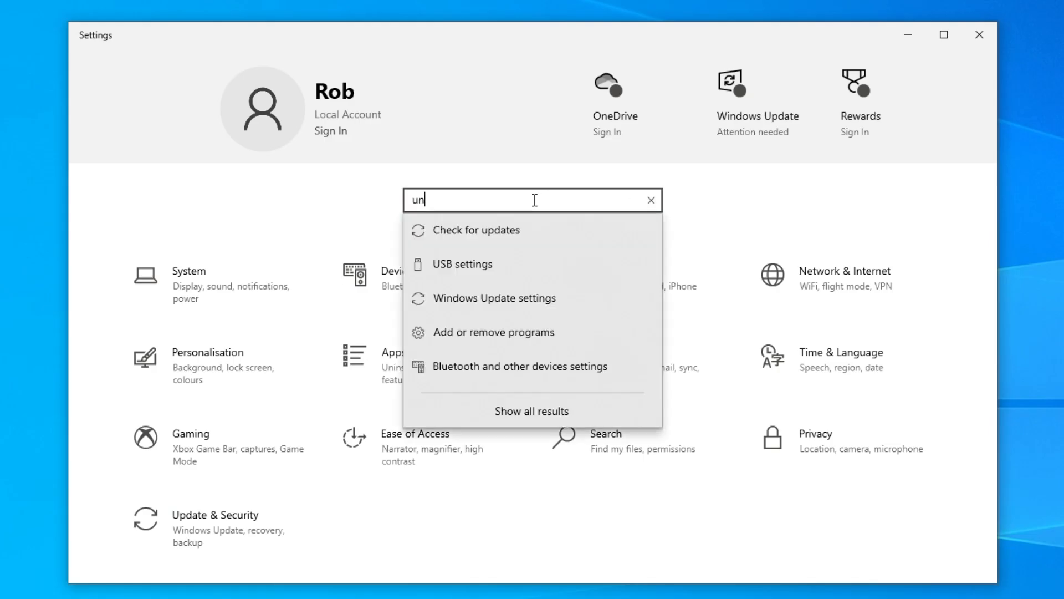
- In Apps & features, filter the installed apps list by 'virtual' to isolate Oracle VM VirtualBox 6.1.26
click(492, 333)
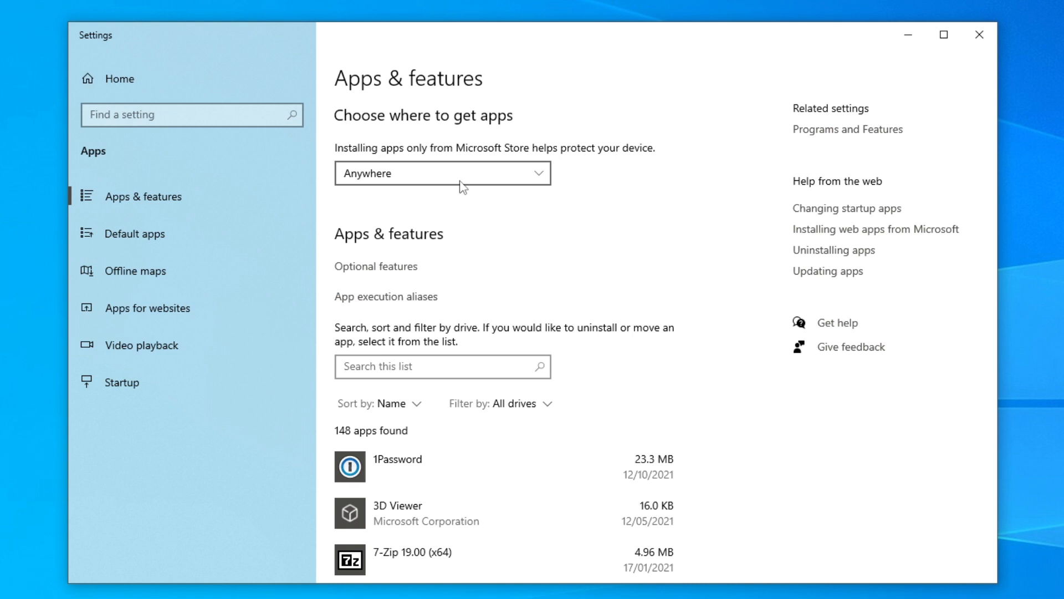
scroll(down, 3)
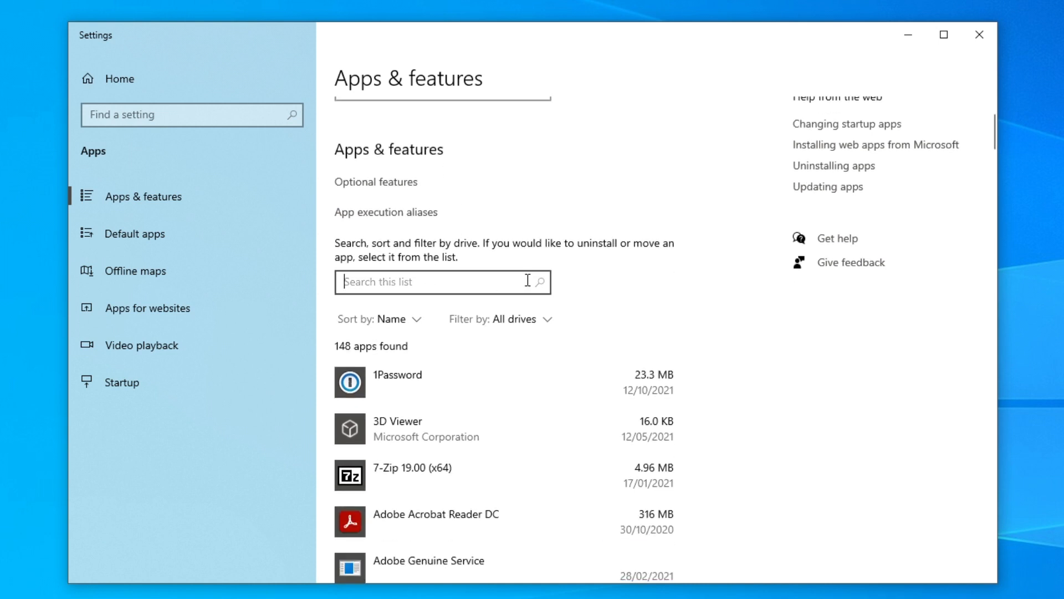
mouse_move(462, 261)
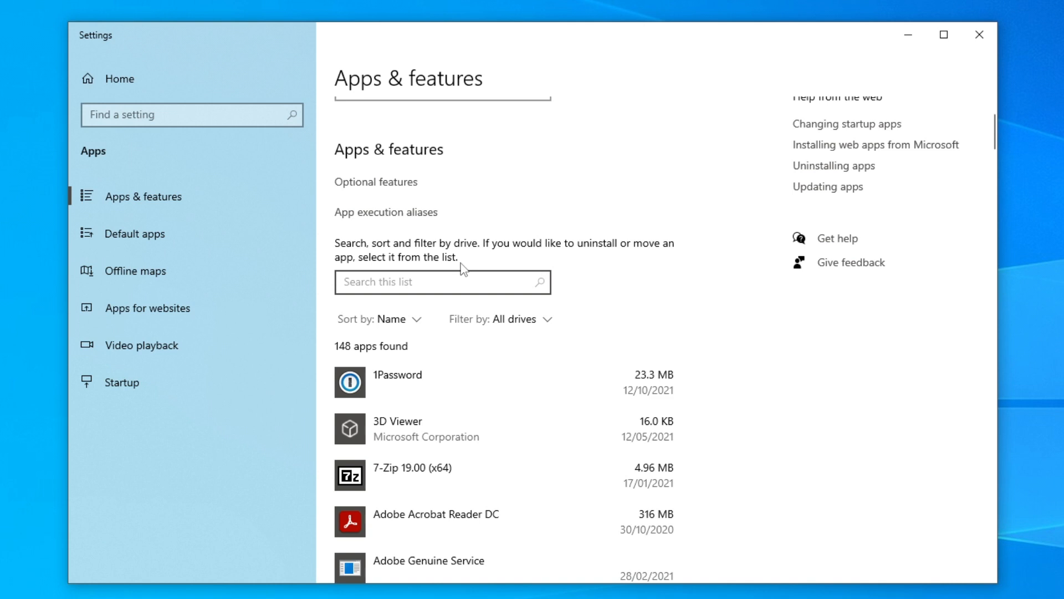
text(virtual)
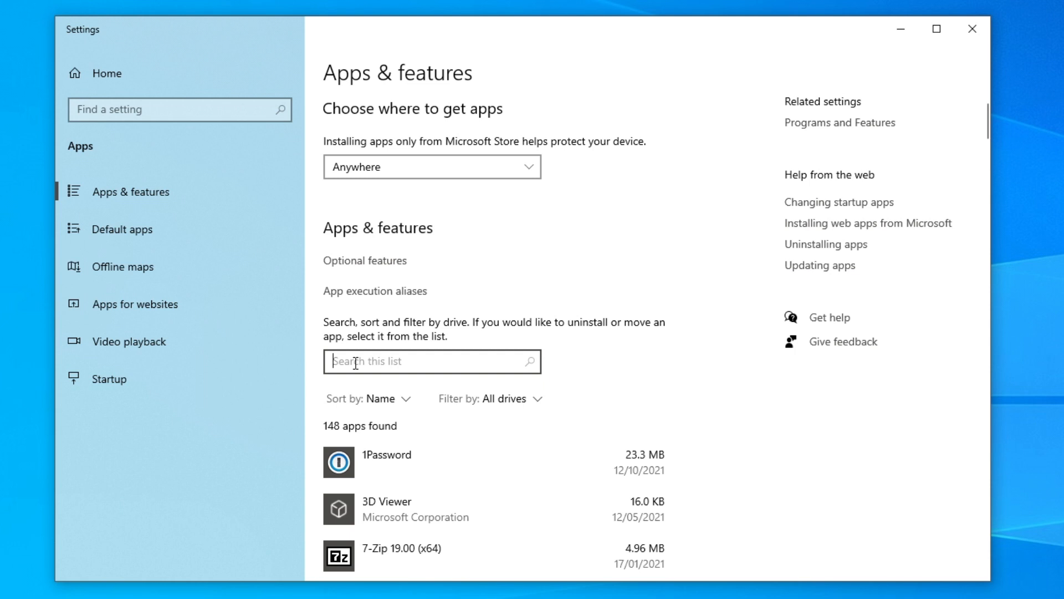
text(virtual)
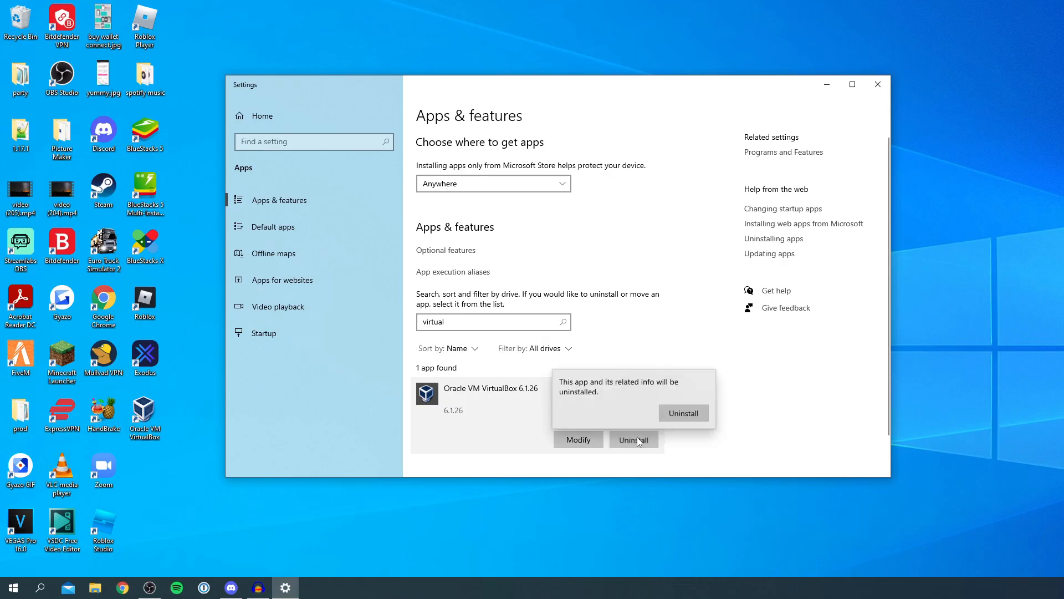
- Confirm uninstalling Oracle VM VirtualBox 6.1.26 and re-search the apps list to verify it is gone
click(682, 412)
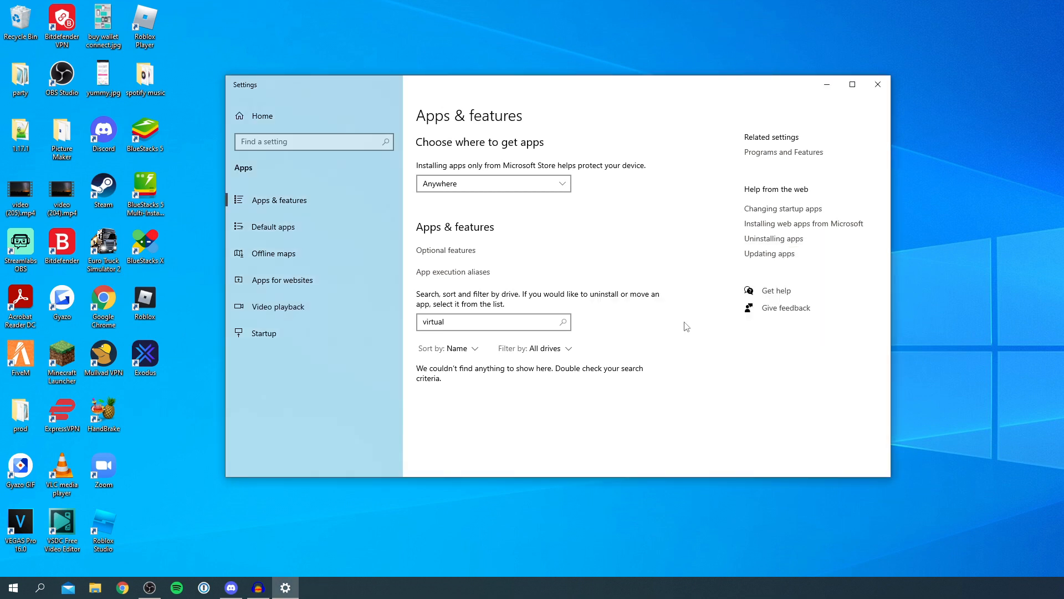
click(493, 321)
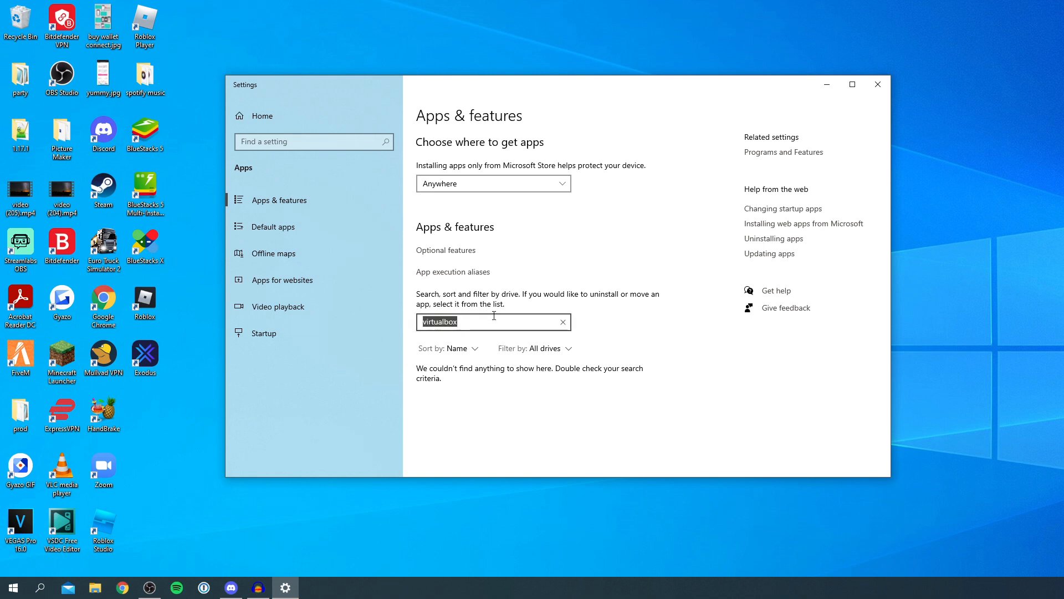
click(878, 84)
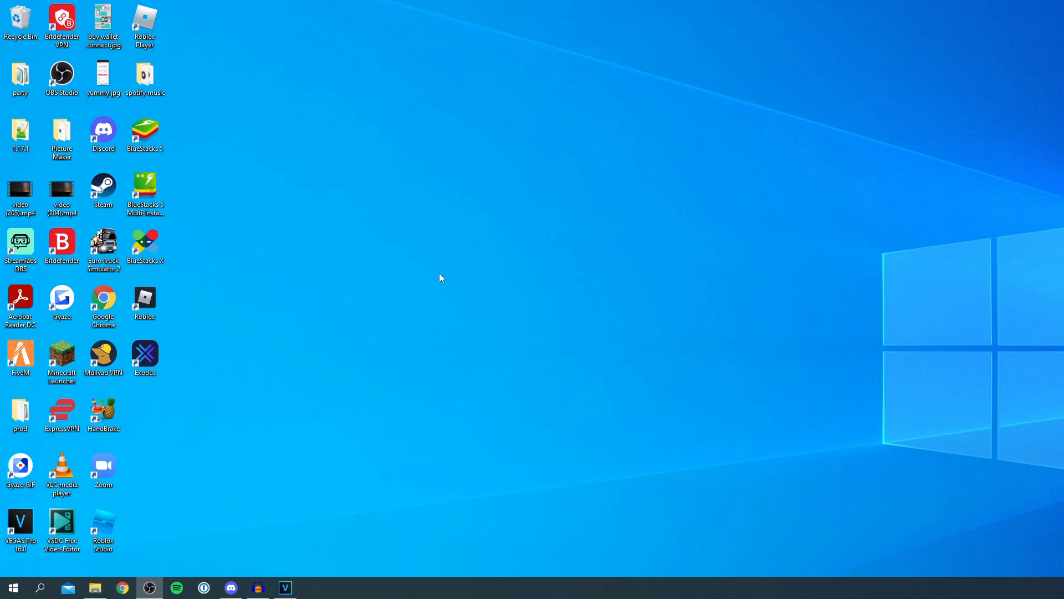
- In File Explorer, navigate from This PC into Local Disk (C:) to see its Program Files folders
click(95, 588)
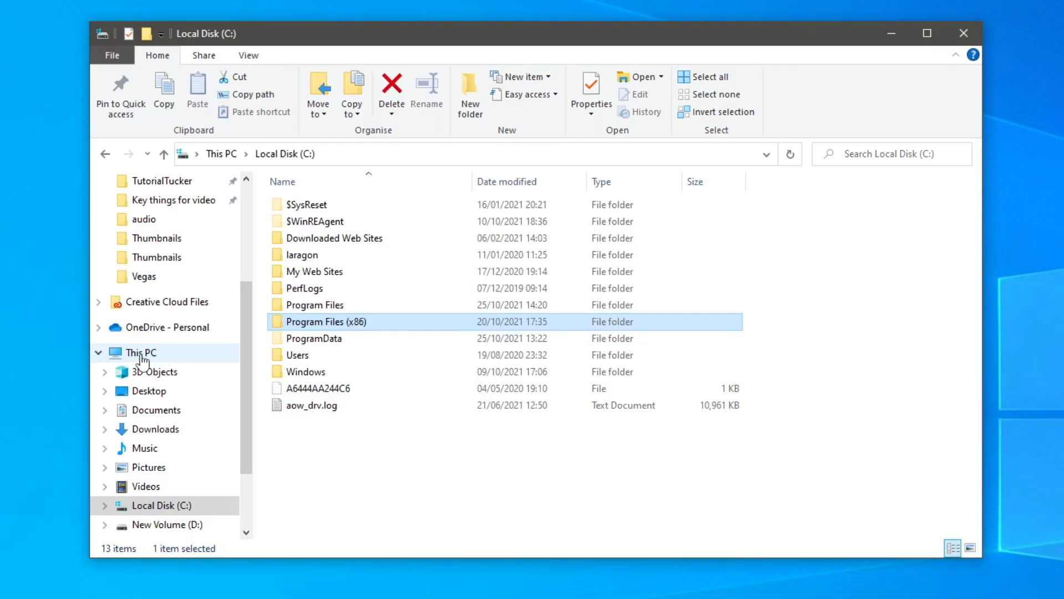
click(142, 353)
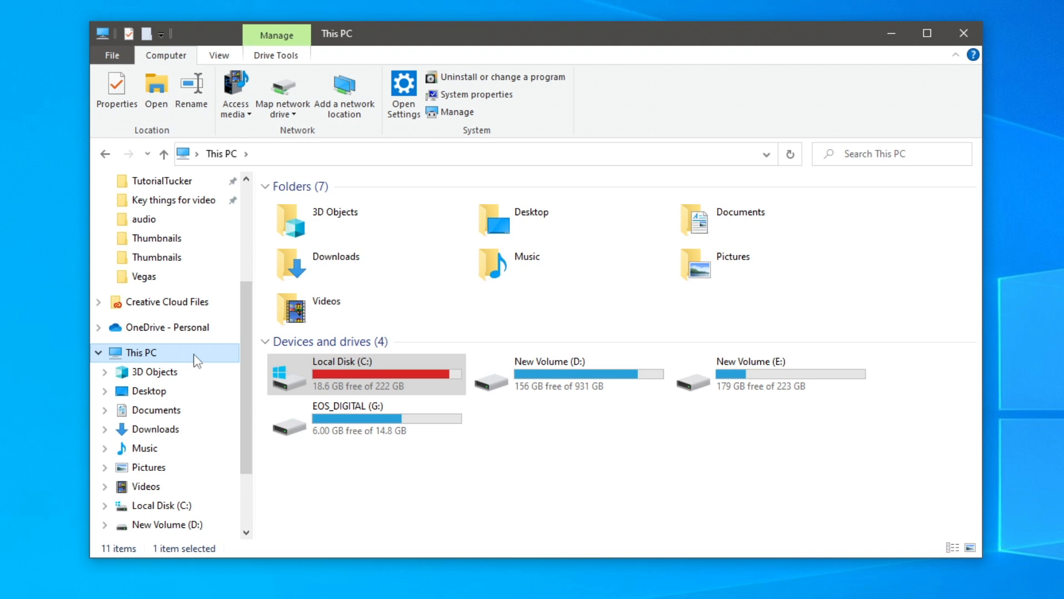
double_click(341, 373)
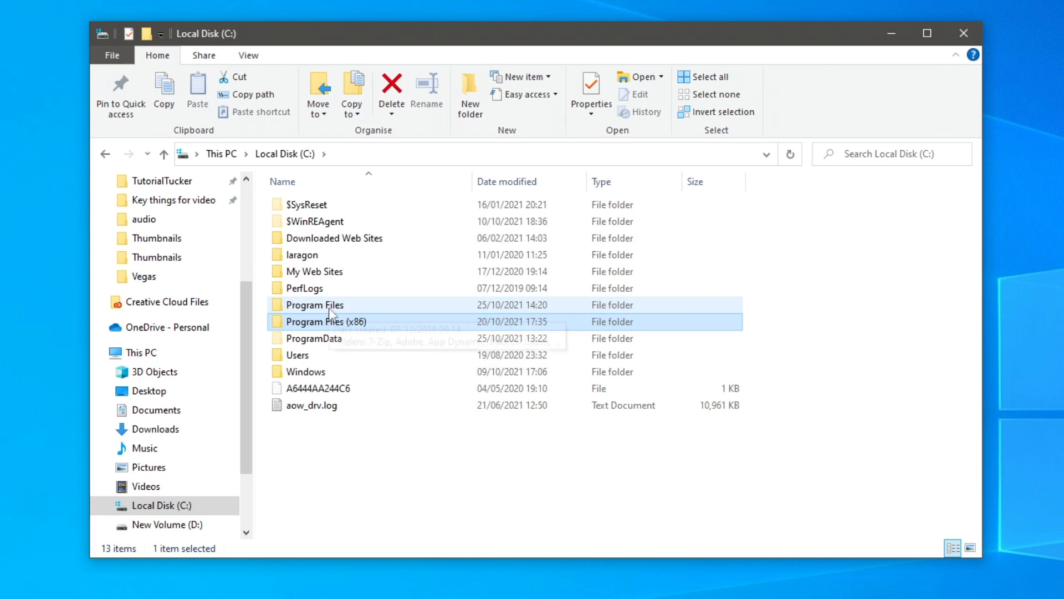
- Browse Program Files and Program Files (x86) for any VirtualBox folder, finding none, then close Explorer
double_click(315, 304)
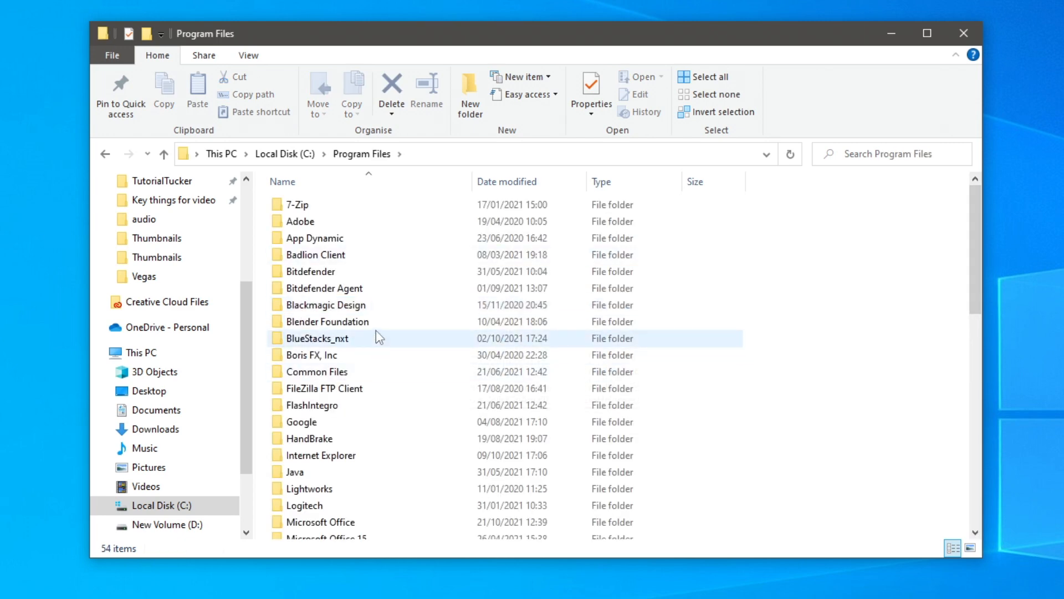
scroll(down, 3)
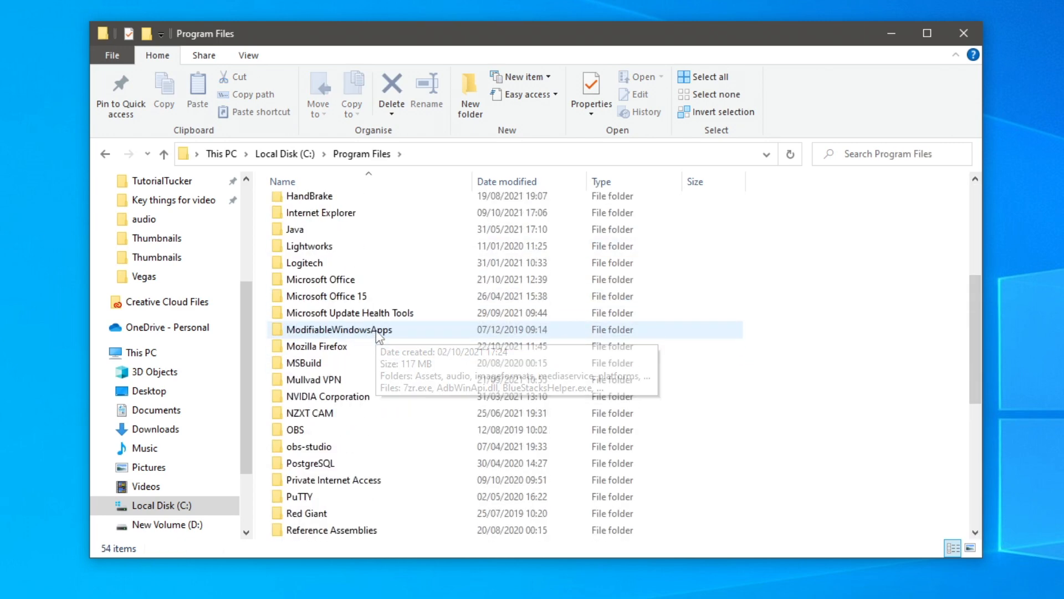
scroll(down, 3)
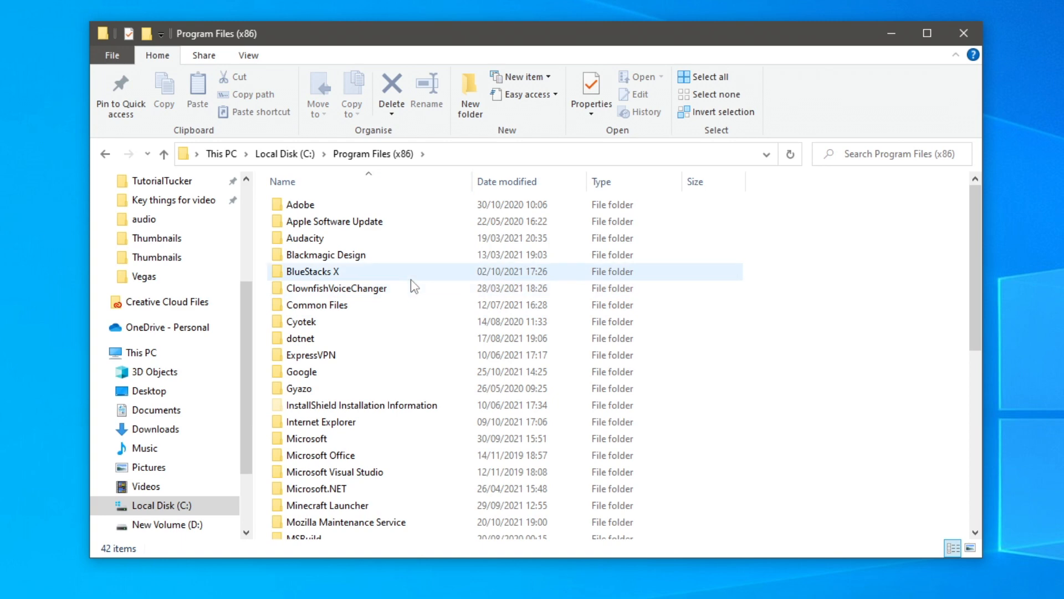
scroll(down, 3)
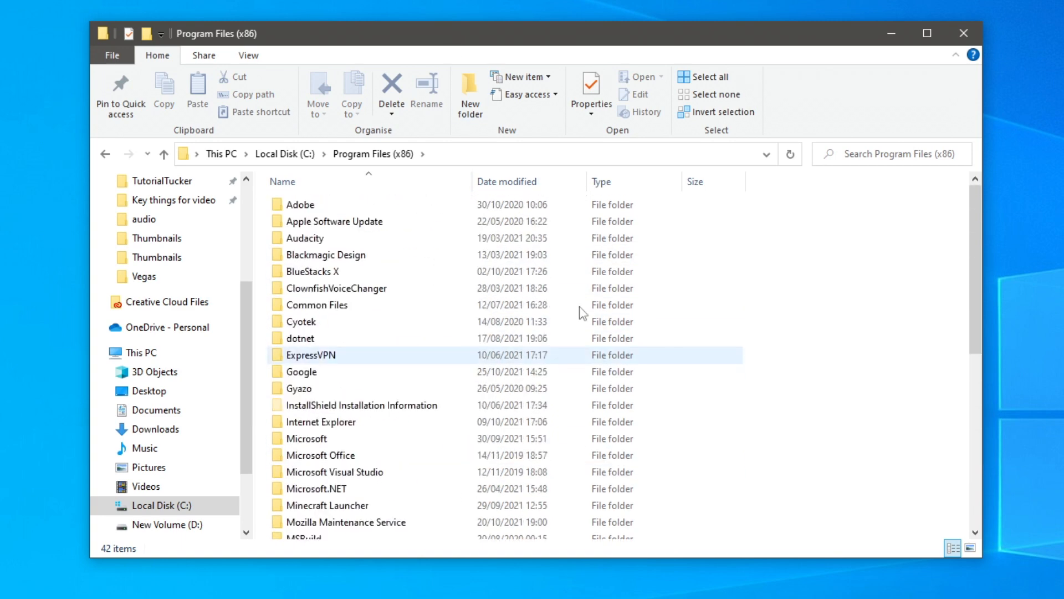
mouse_move(961, 32)
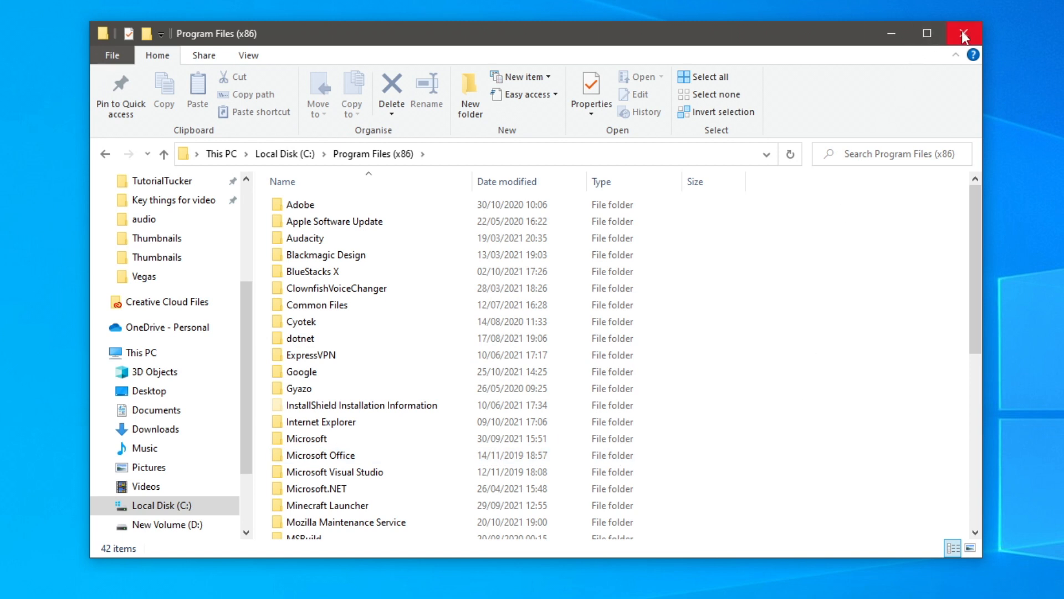
mouse_move(961, 32)
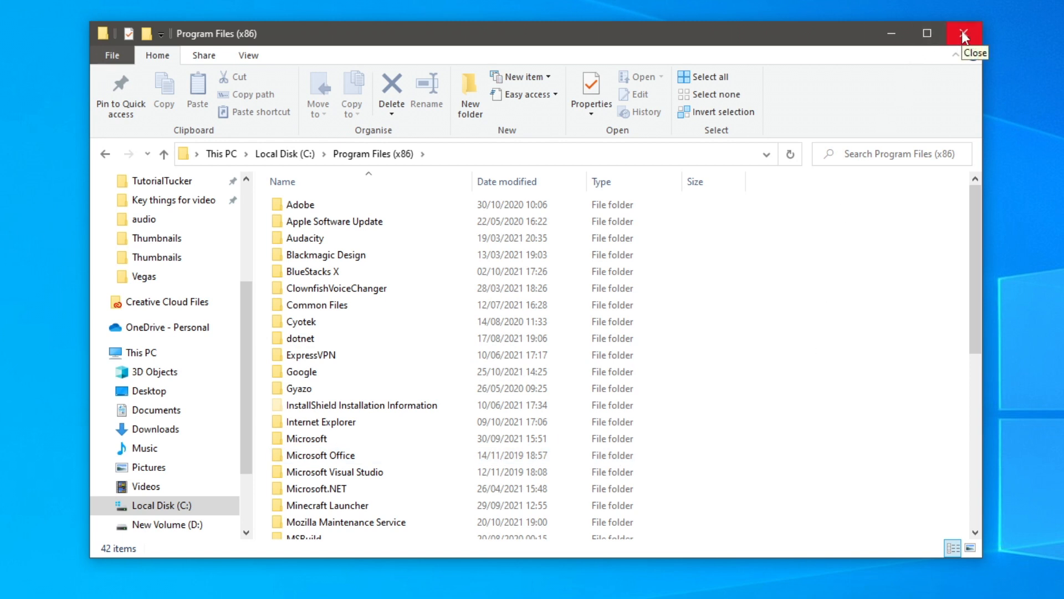
click(963, 32)
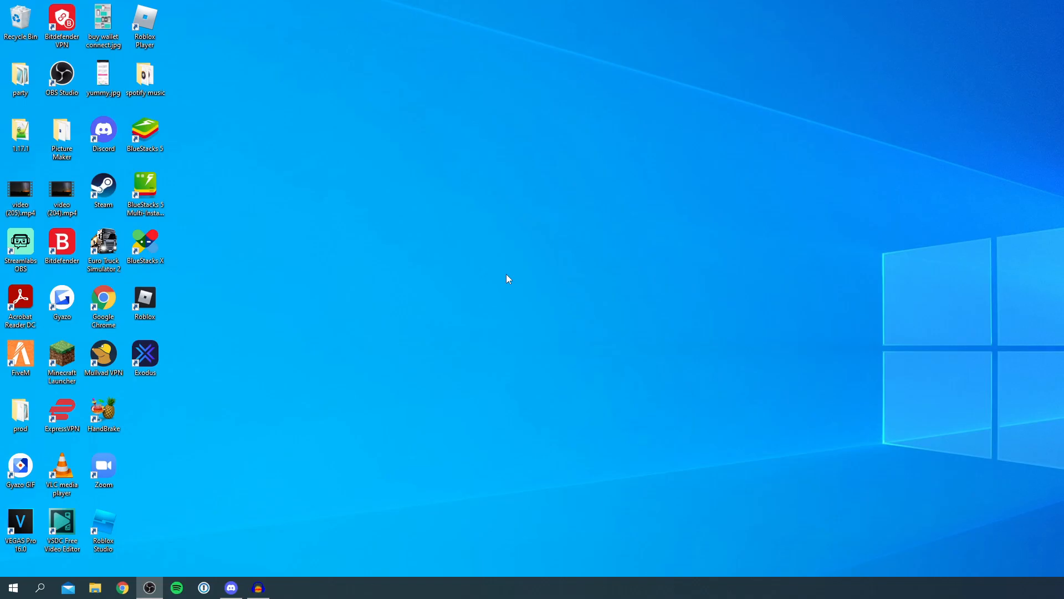